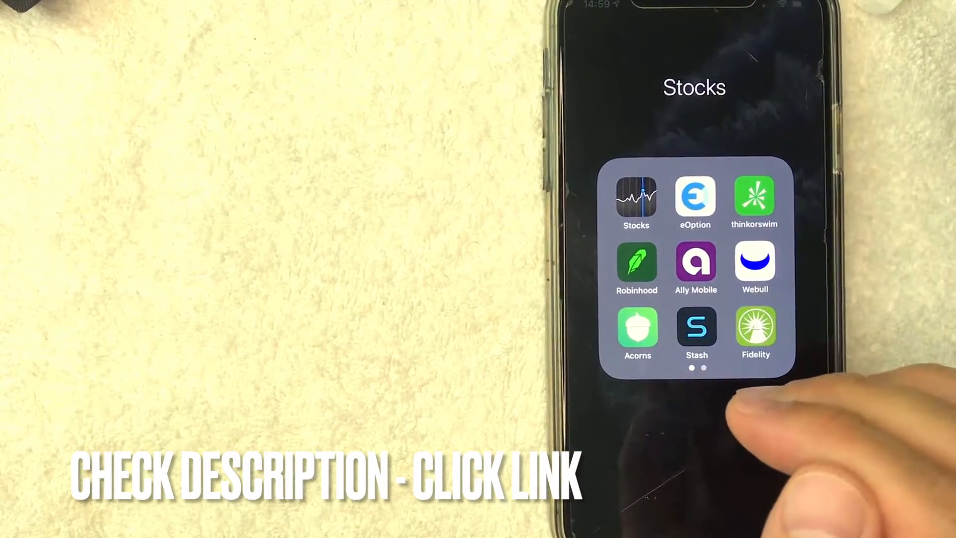
# Launch Robinhood from the Stocks folder on the iPhone home screen.
pyautogui.click(636, 267)
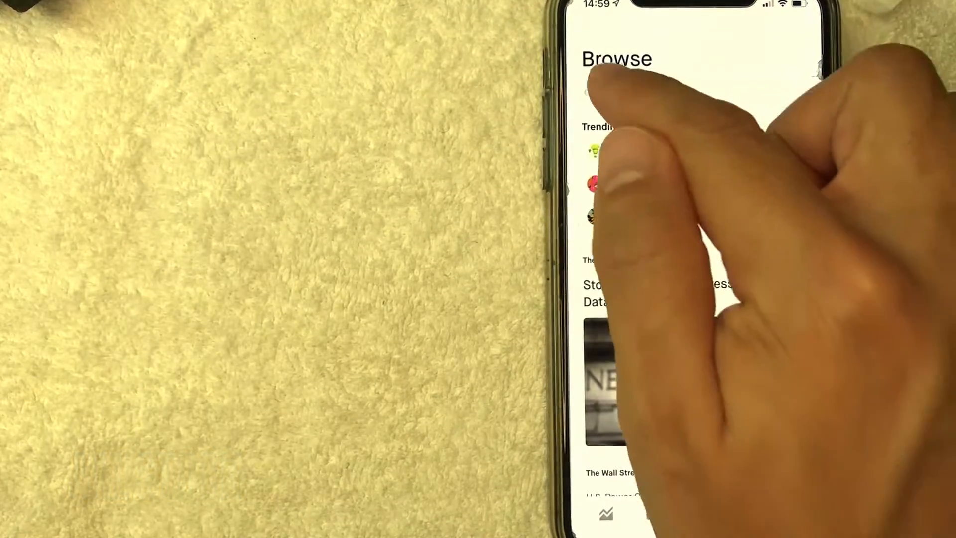
# Search 'Amer' and open the American Airlines (AAL) stock page.
pyautogui.write('mer')
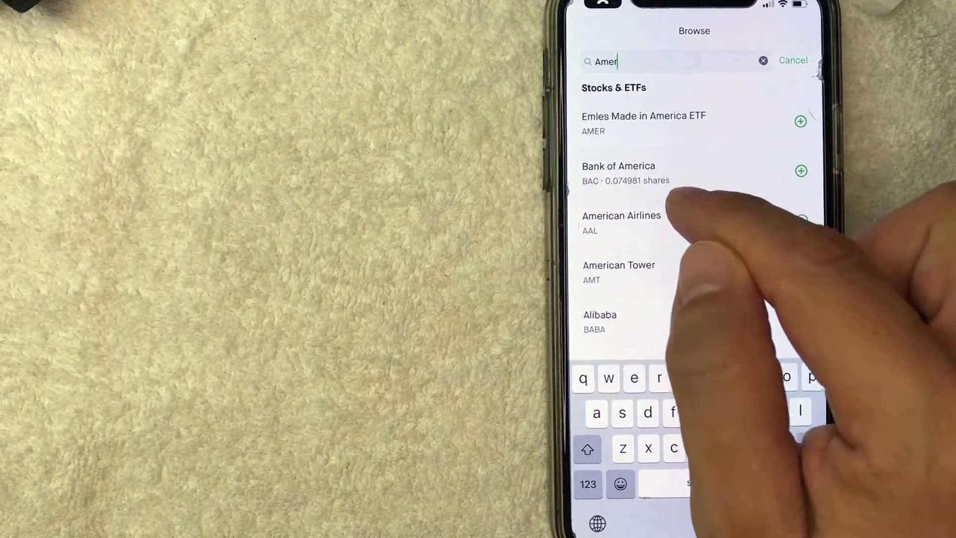
pyautogui.click(622, 223)
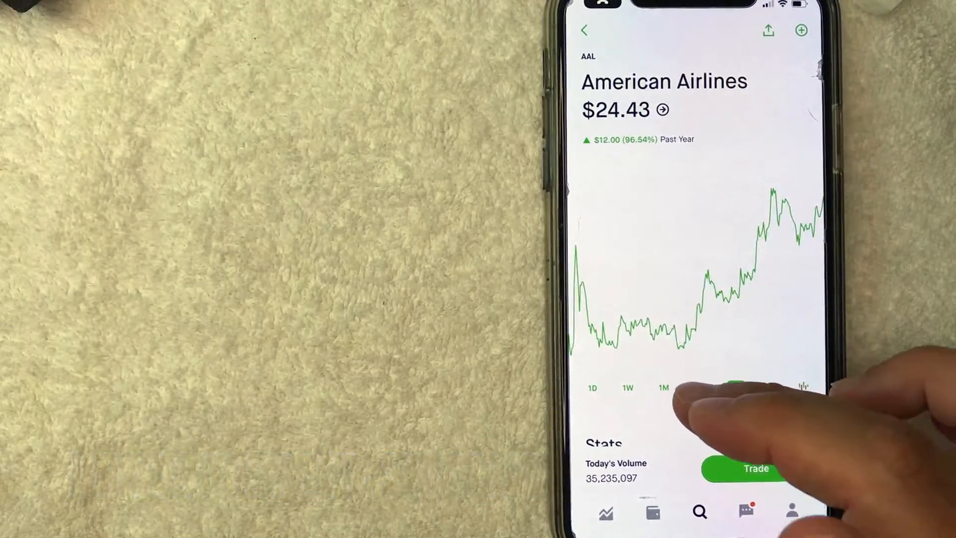
# Switch the AAL chart to the 5Y range and start a buy order via Trade.
pyautogui.click(770, 387)
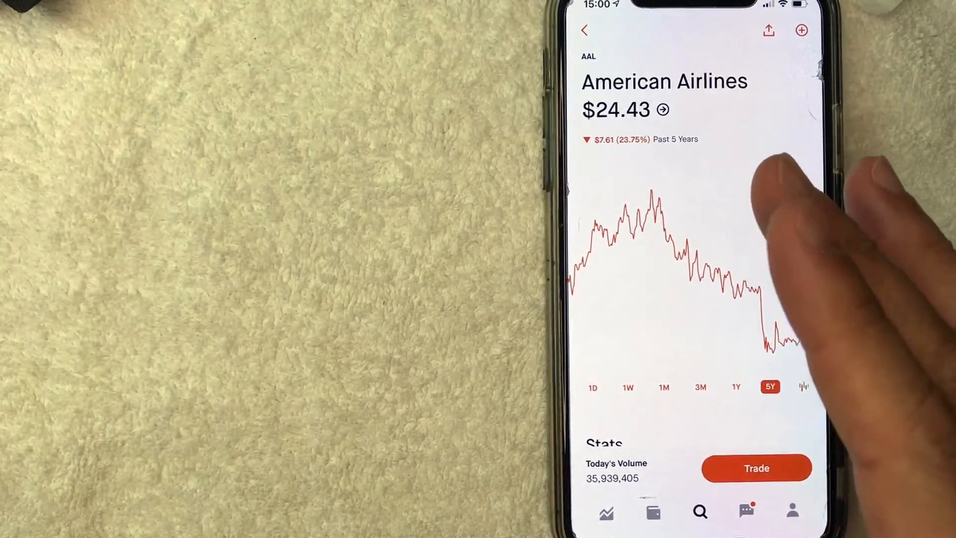
pyautogui.click(756, 468)
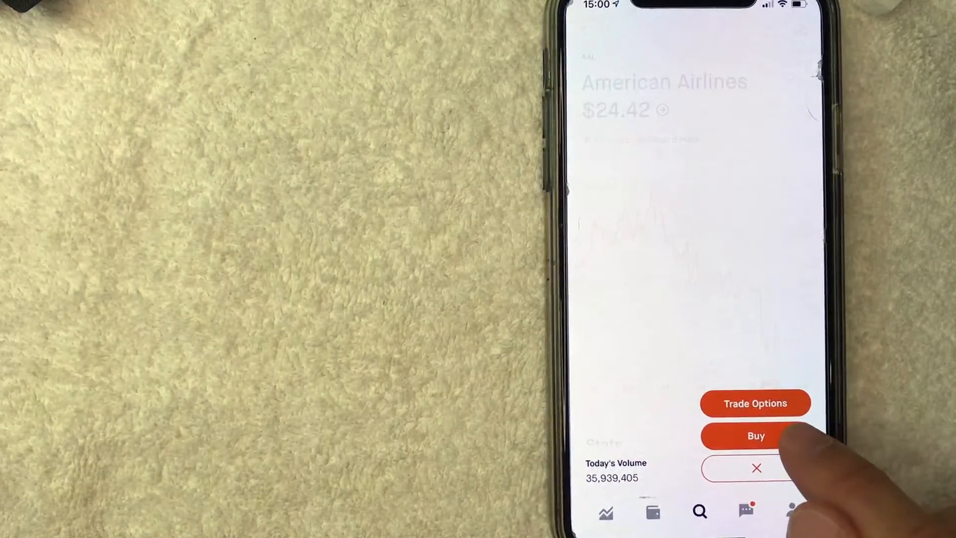
pyautogui.click(755, 435)
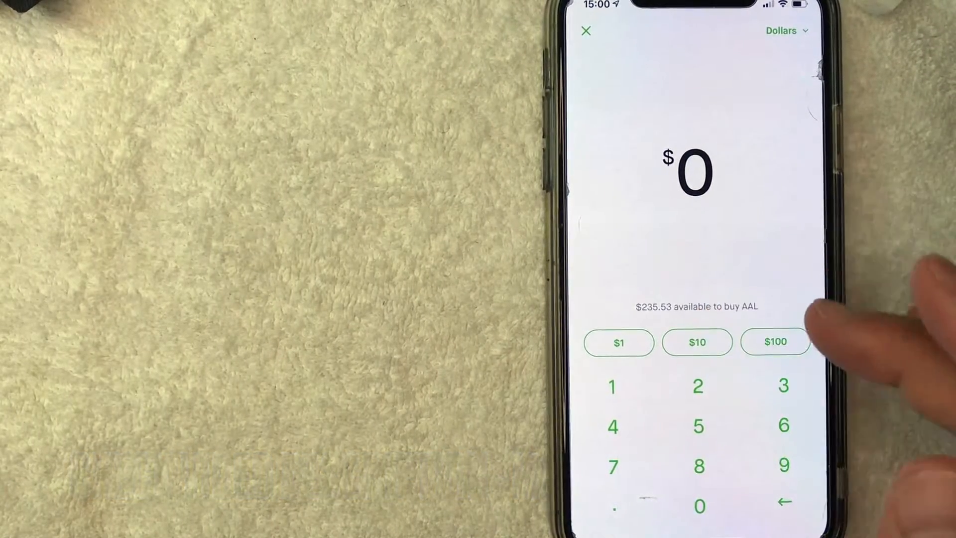
# Enter a $3 buy amount for AAL and review the order summary.
pyautogui.click(784, 386)
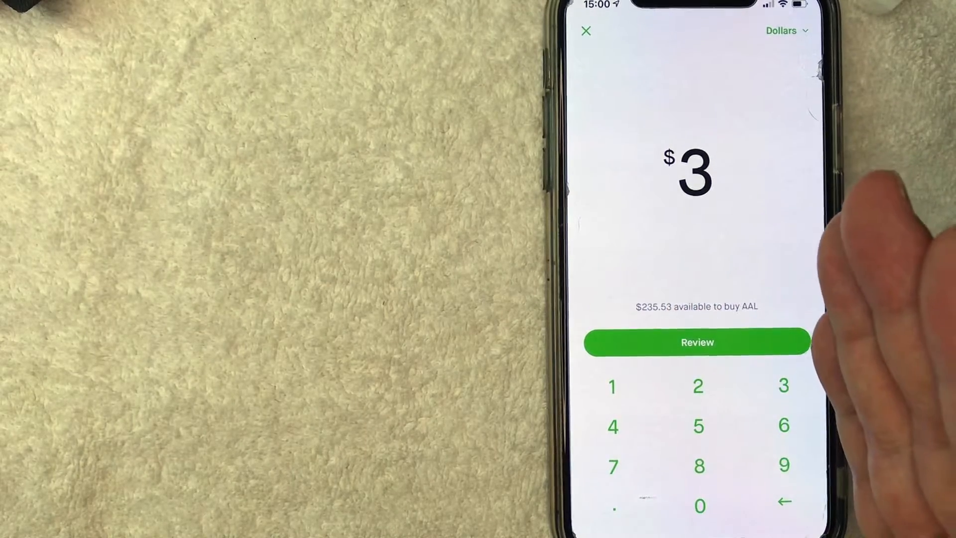
pyautogui.click(697, 341)
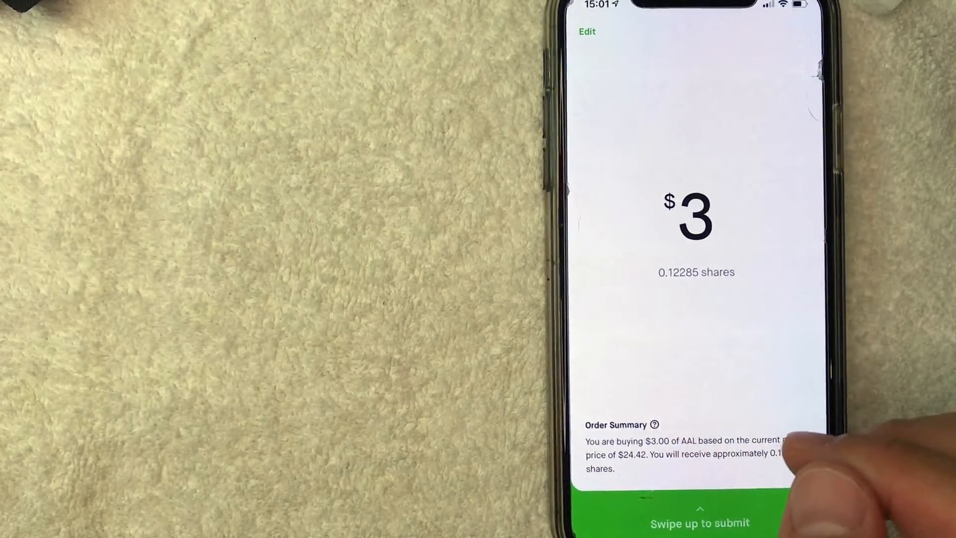
# Swipe up to submit the $3 AAL market buy, then dismiss the completion screen.
pyautogui.moveTo(699, 506); pyautogui.dragTo(699, 367)
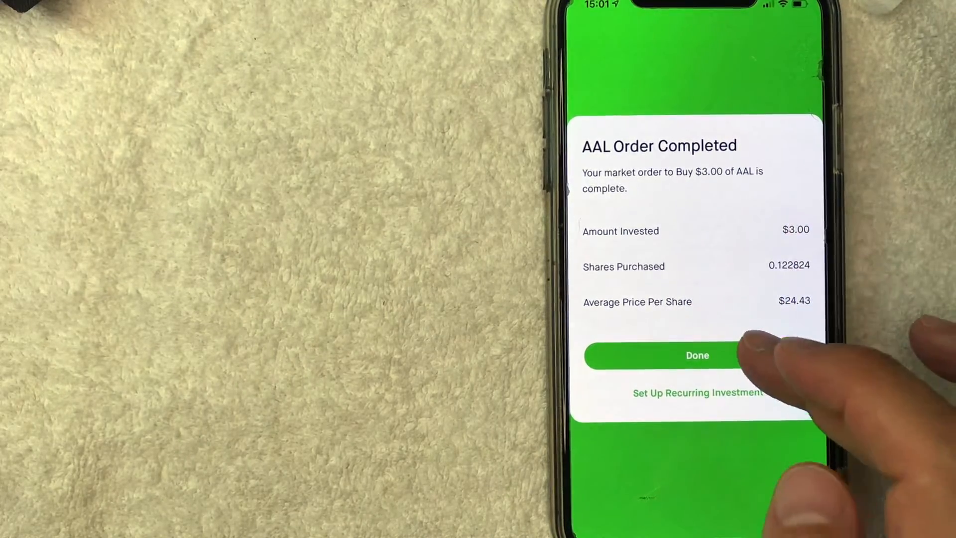
pyautogui.click(697, 355)
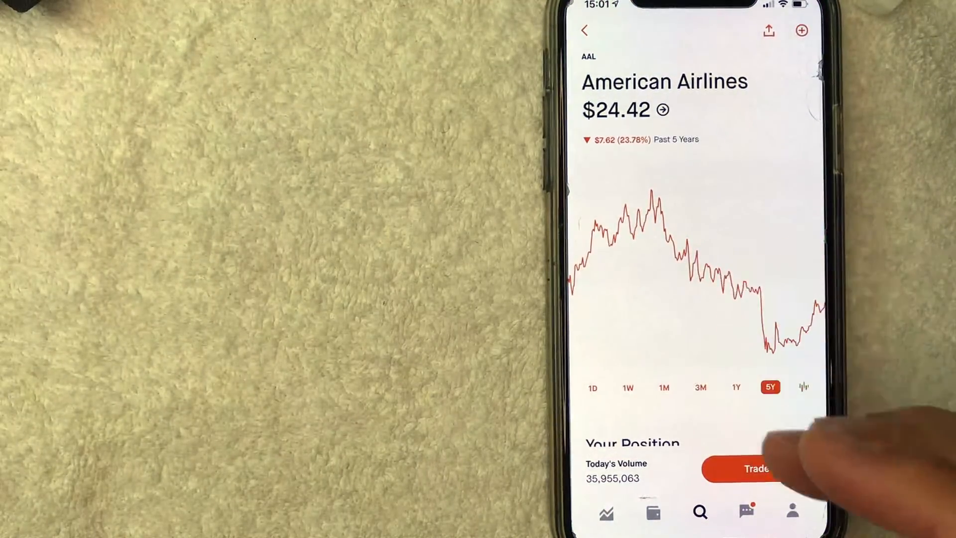